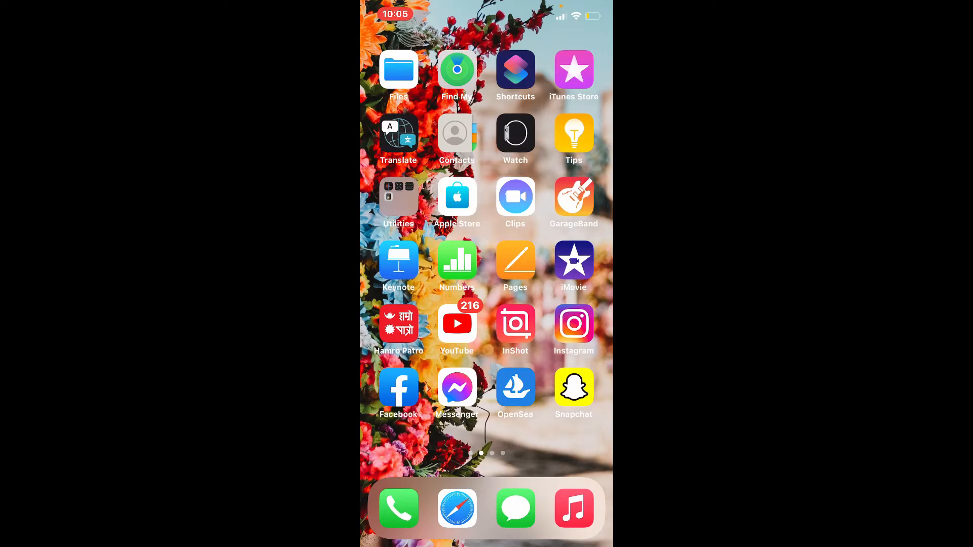
# Swipe through the home screen pages to reach the last page of apps
pyautogui.hscroll(-3)
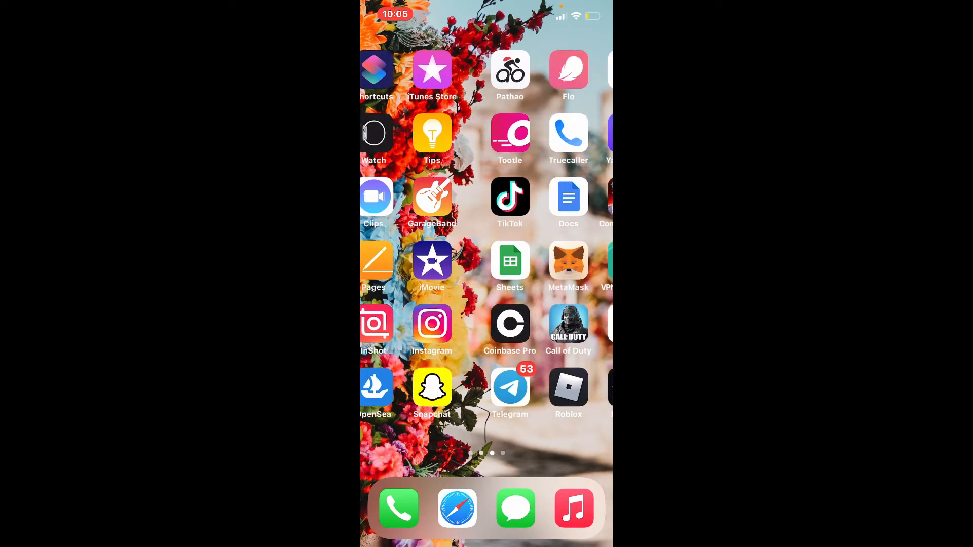
pyautogui.hscroll(-3)
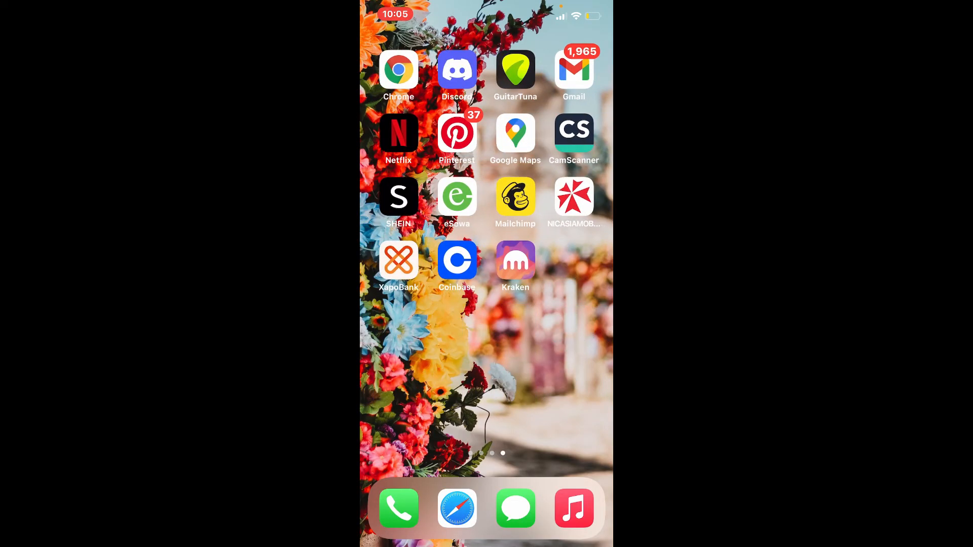
# Launch Coinbase and bring up the Trade screen's empty asset search
pyautogui.click(457, 259)
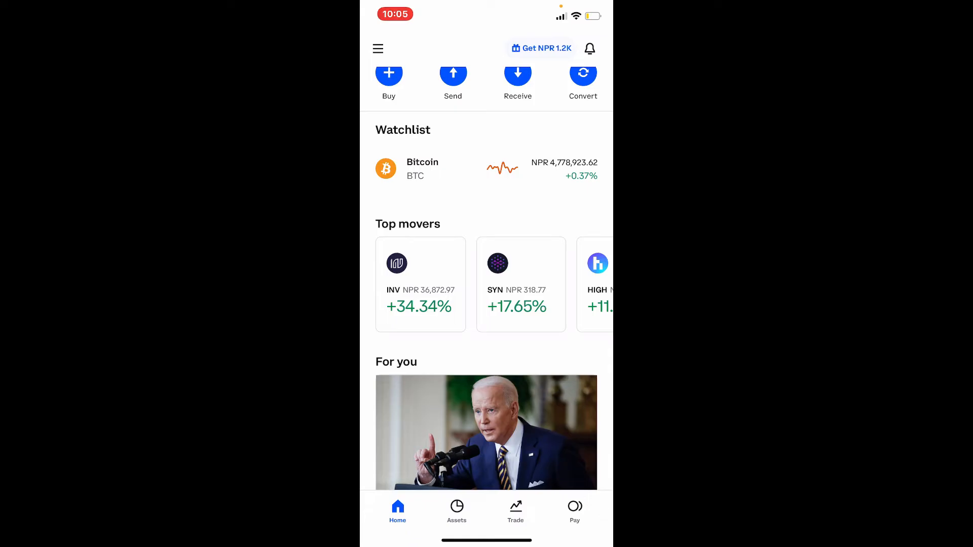
pyautogui.click(515, 509)
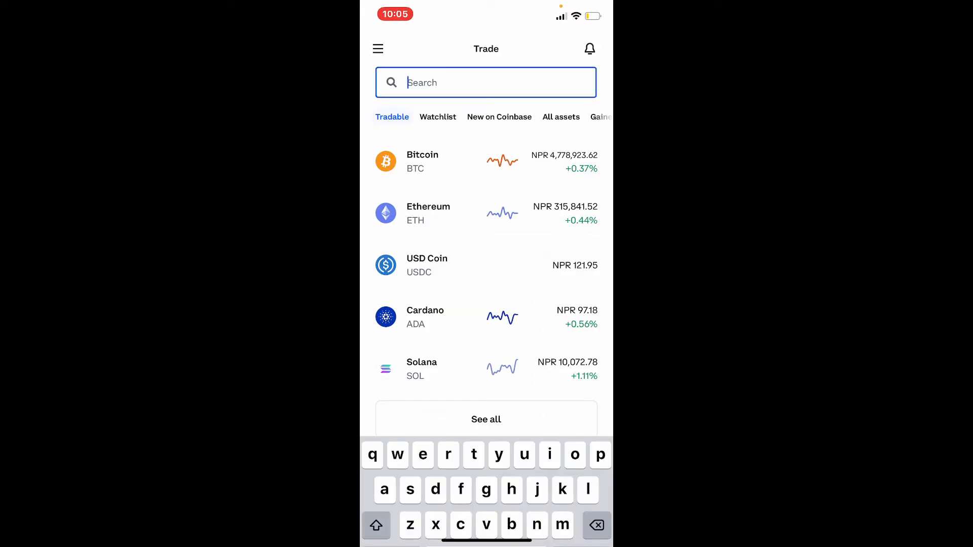
# Search for 'cardano' and go to the Cardano price page
pyautogui.write('c')
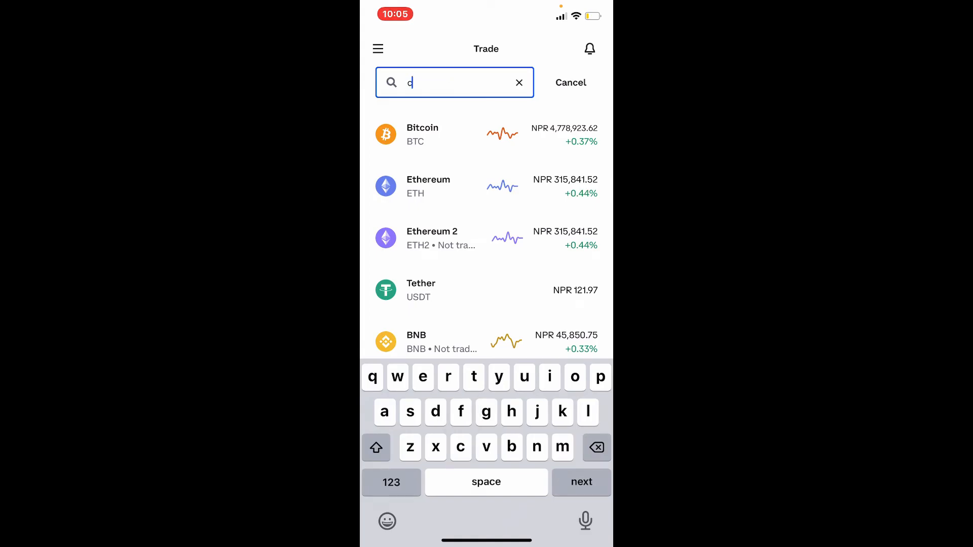
pyautogui.write('ardano')
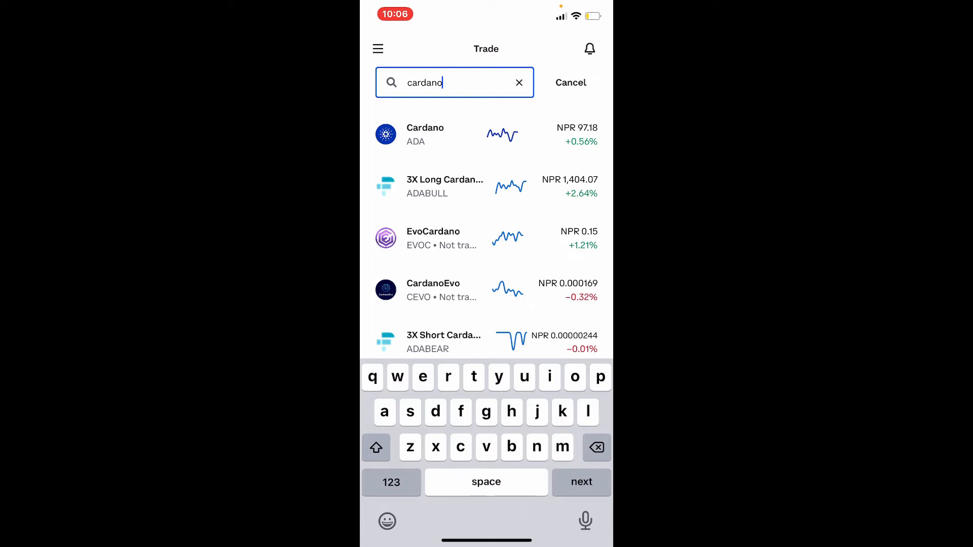
pyautogui.click(425, 134)
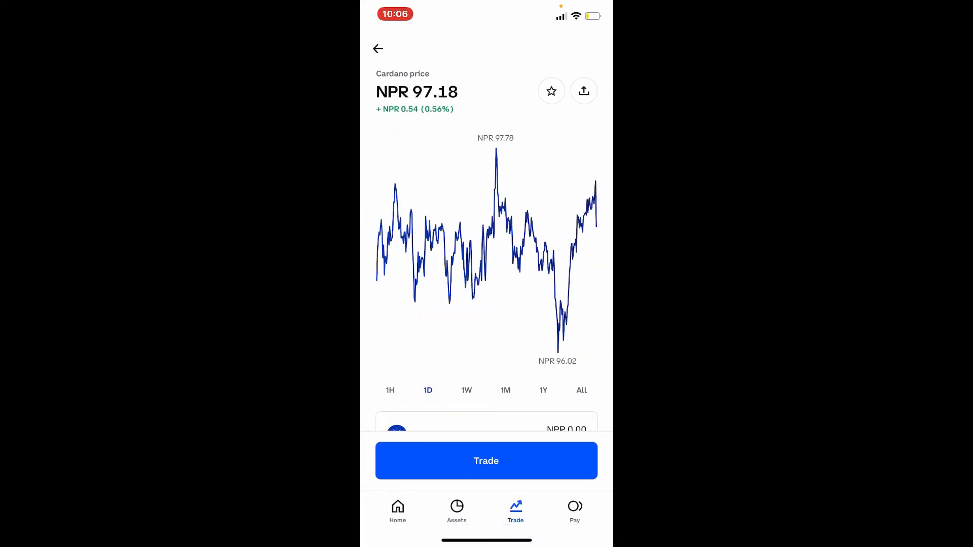
# Start a cash purchase of Cardano via Buy ADA from its trading choices
pyautogui.click(486, 460)
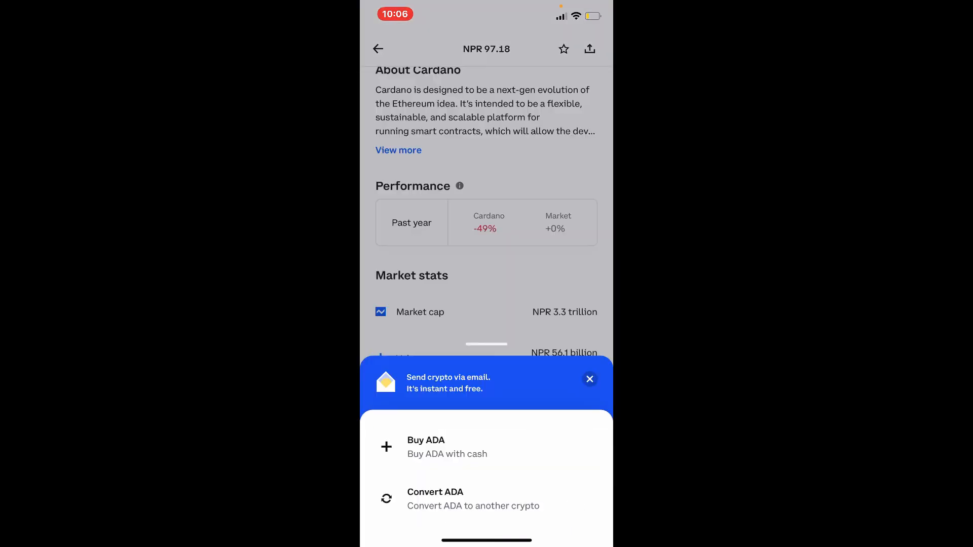
pyautogui.click(589, 379)
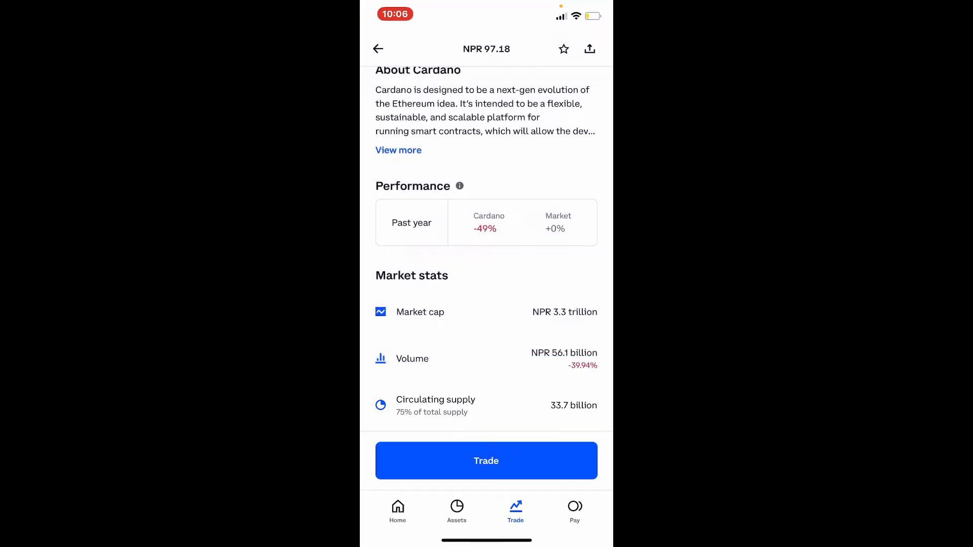
pyautogui.click(486, 460)
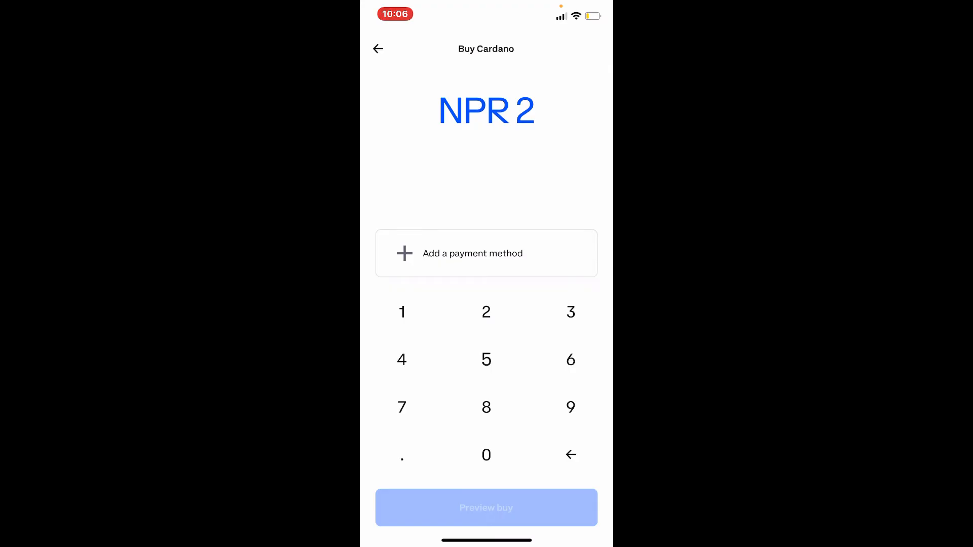
# Enter a purchase amount of NPR 2,500, then return to the Cardano search results
pyautogui.click(485, 360)
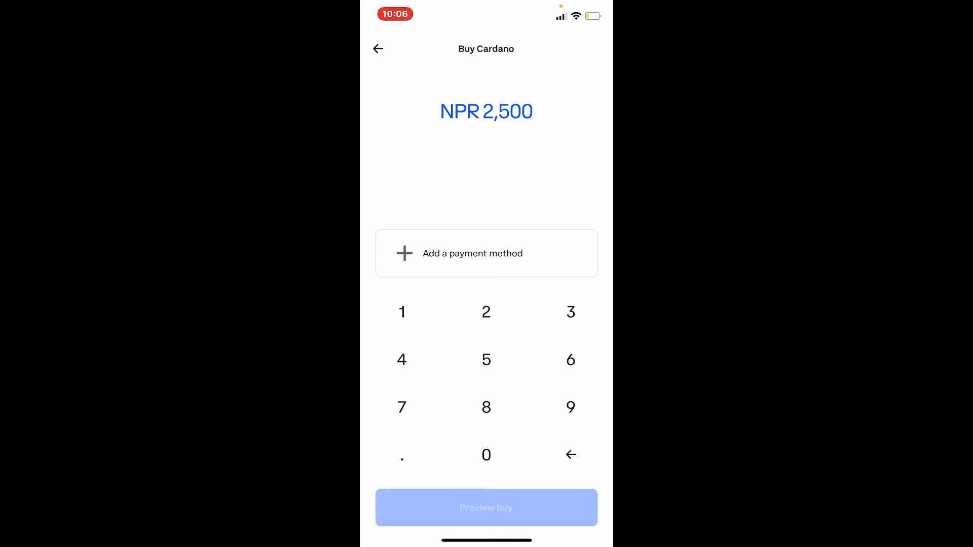
pyautogui.click(486, 254)
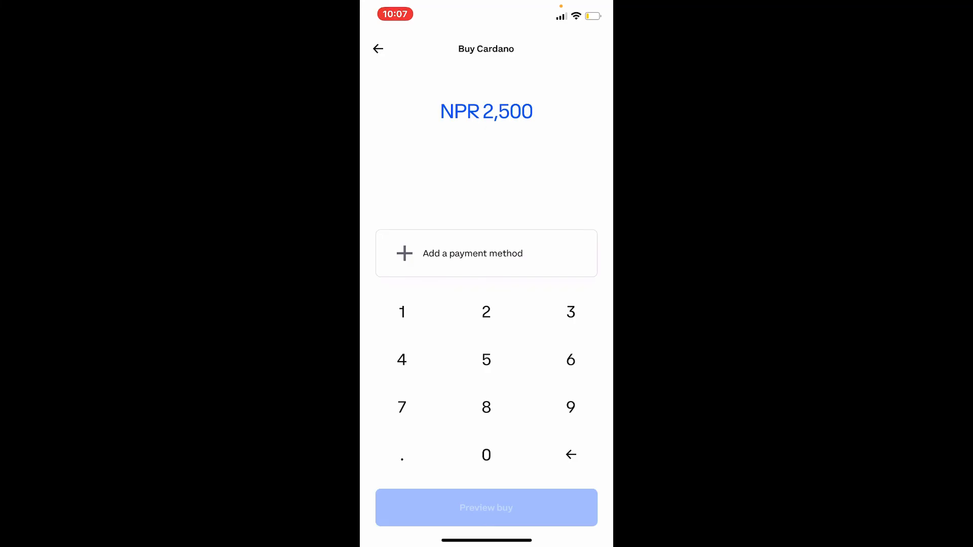
pyautogui.click(378, 49)
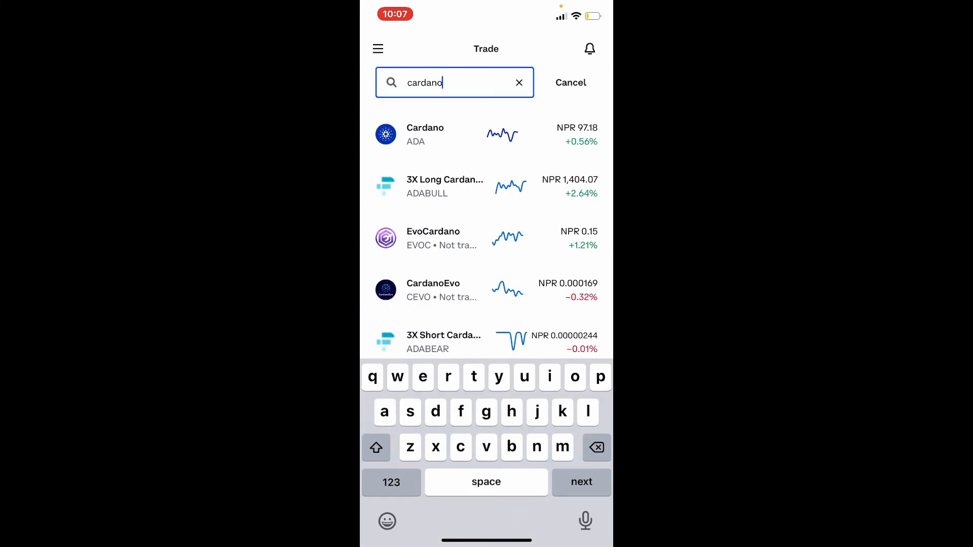